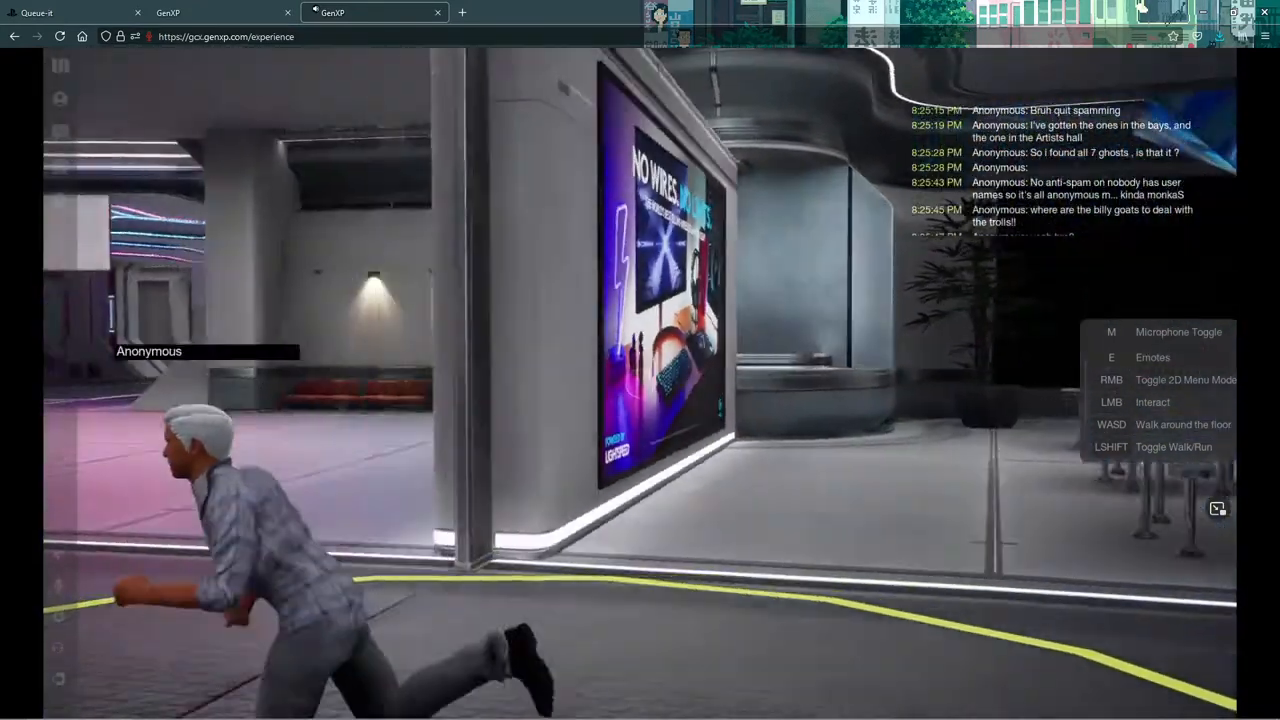
Step: Walk the avatar across the hall to stand before the G4 Charity Marathon booth
key(w)
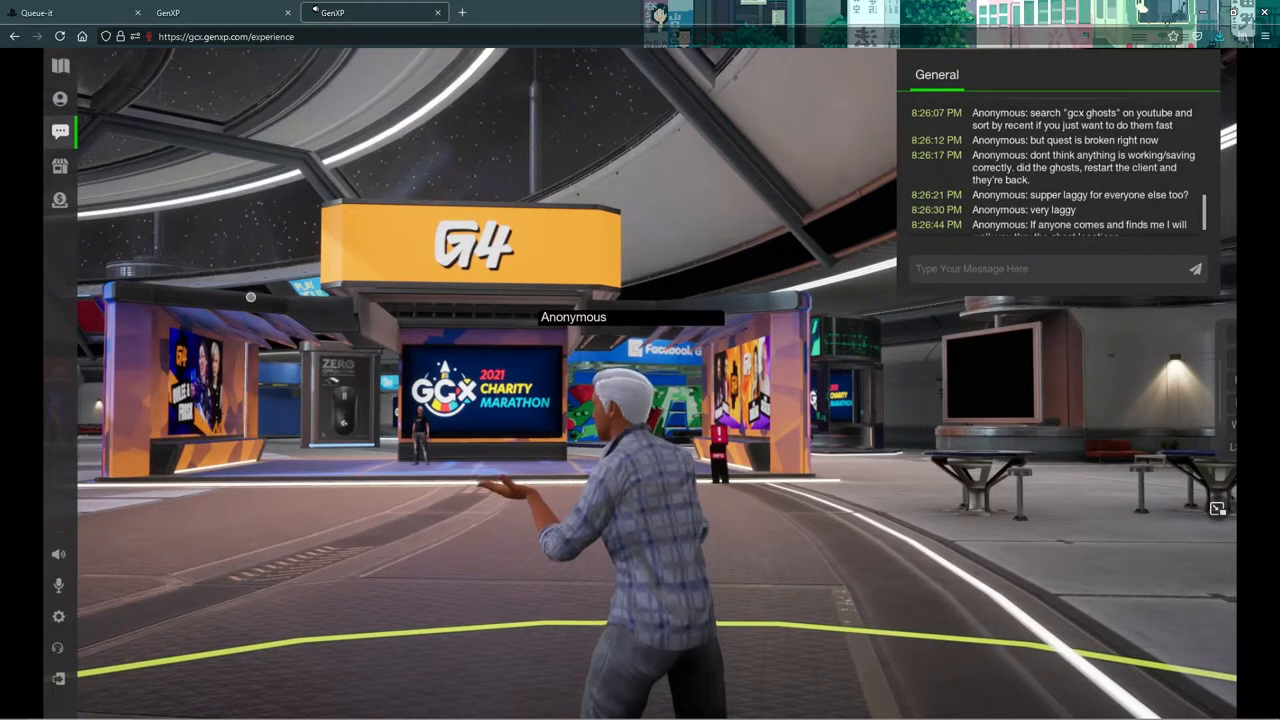
Step: Browse the Shop's Purchase in-game items list of virtual tees, scrolling down and back up
click(96, 164)
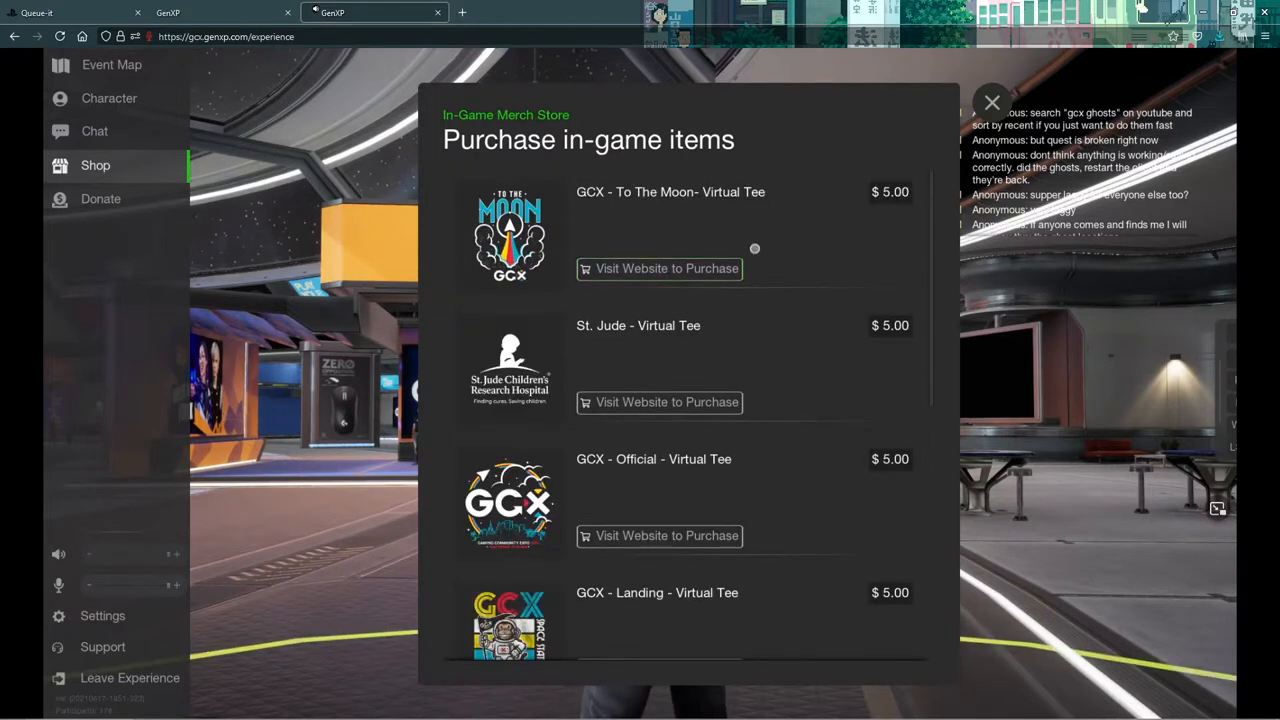
scroll(down, 3)
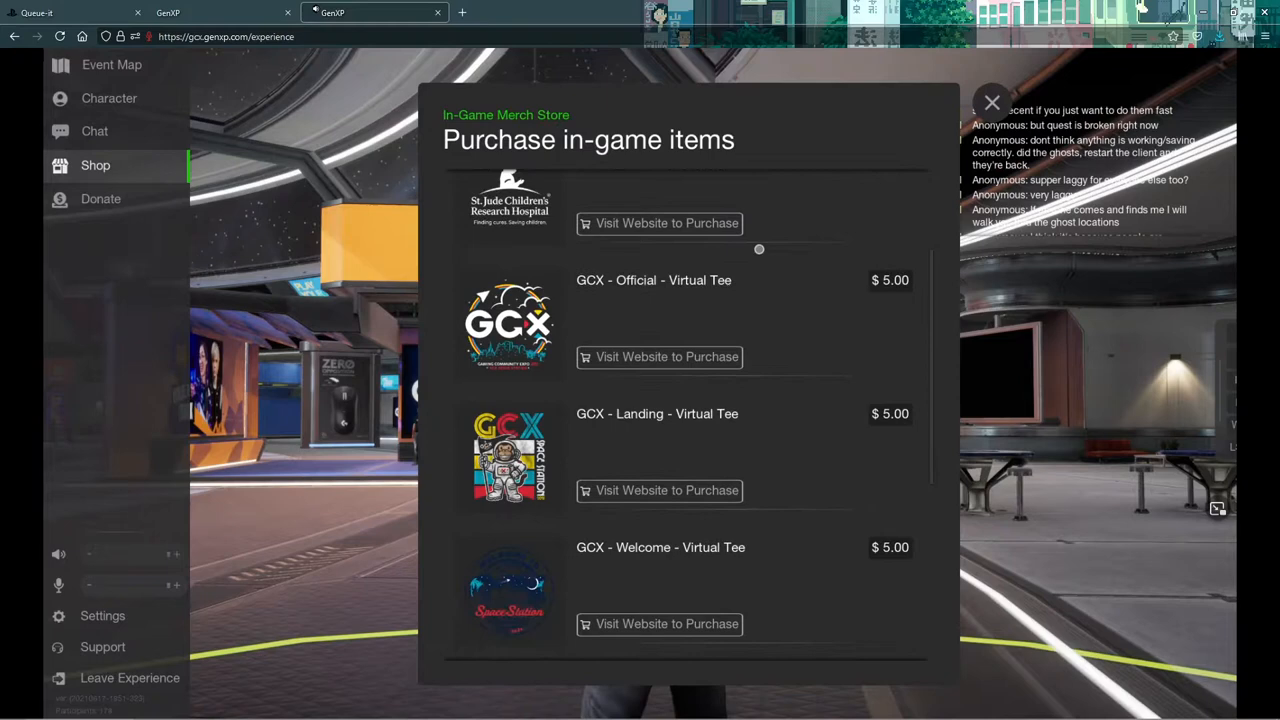
scroll(down, 3)
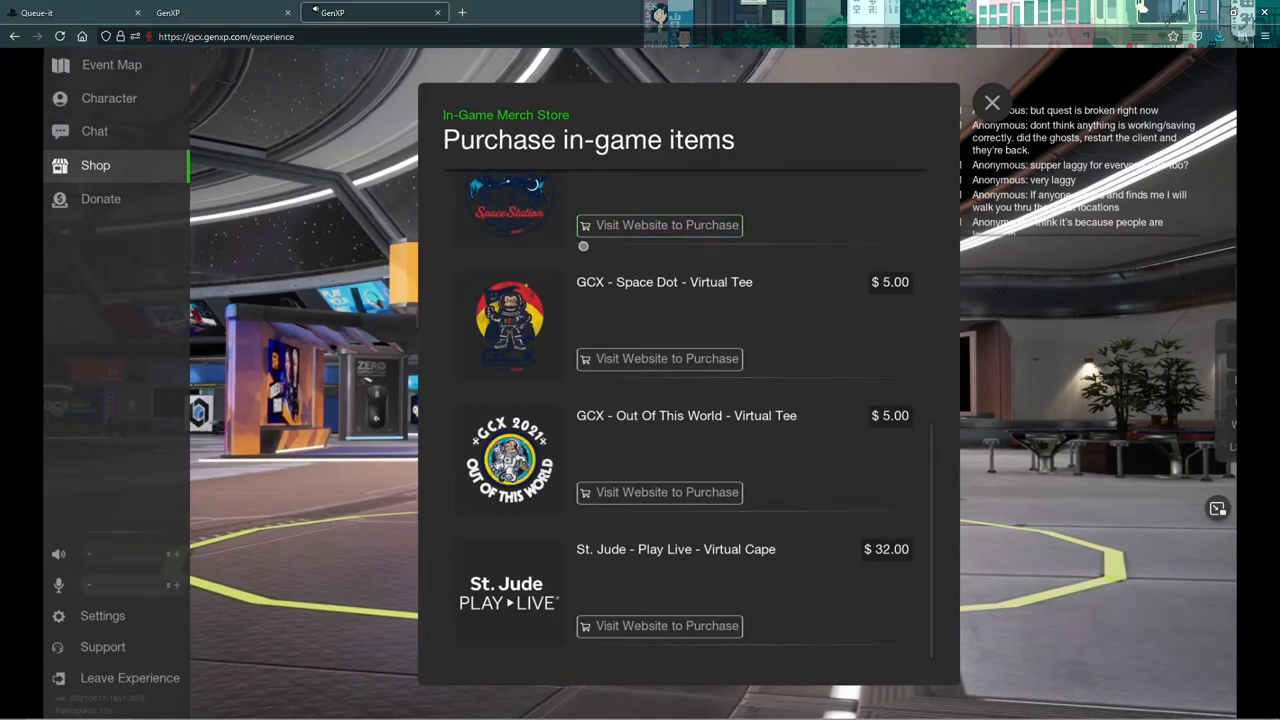
scroll(up, 3)
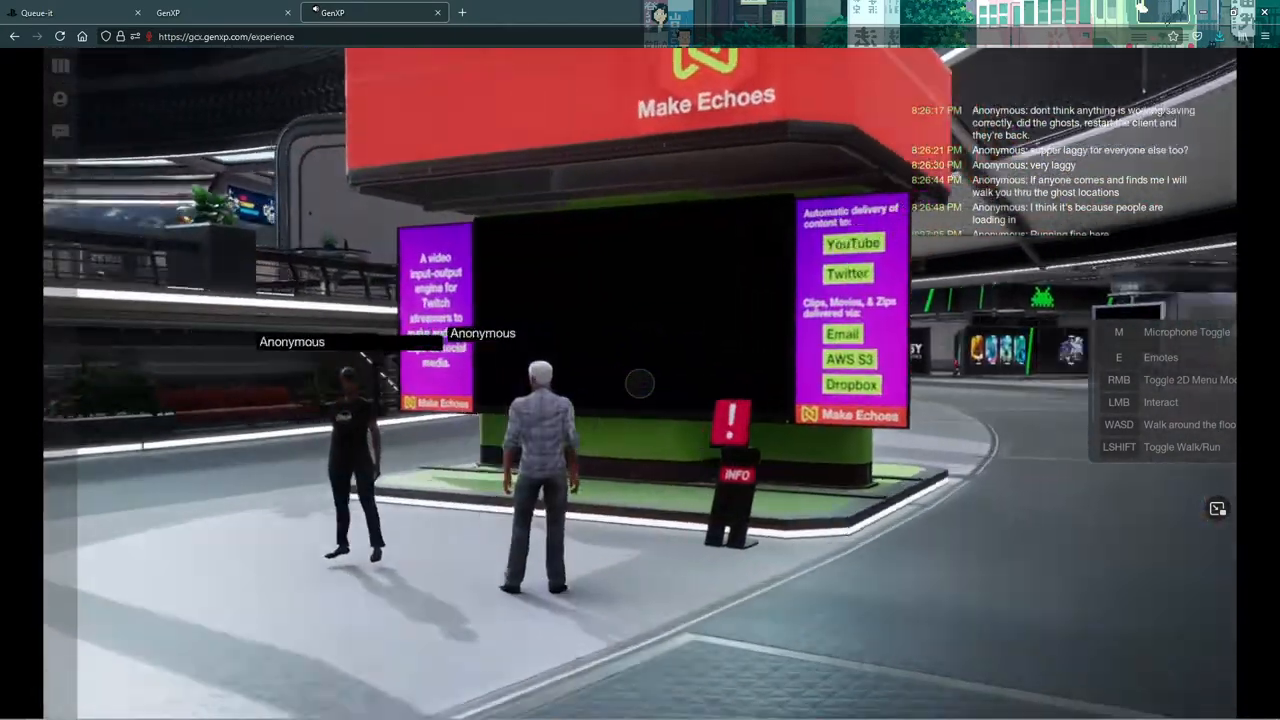
Step: Walk from the Make Echoes booth past the spaceship display to the Become a Partner Today counter
key(w)
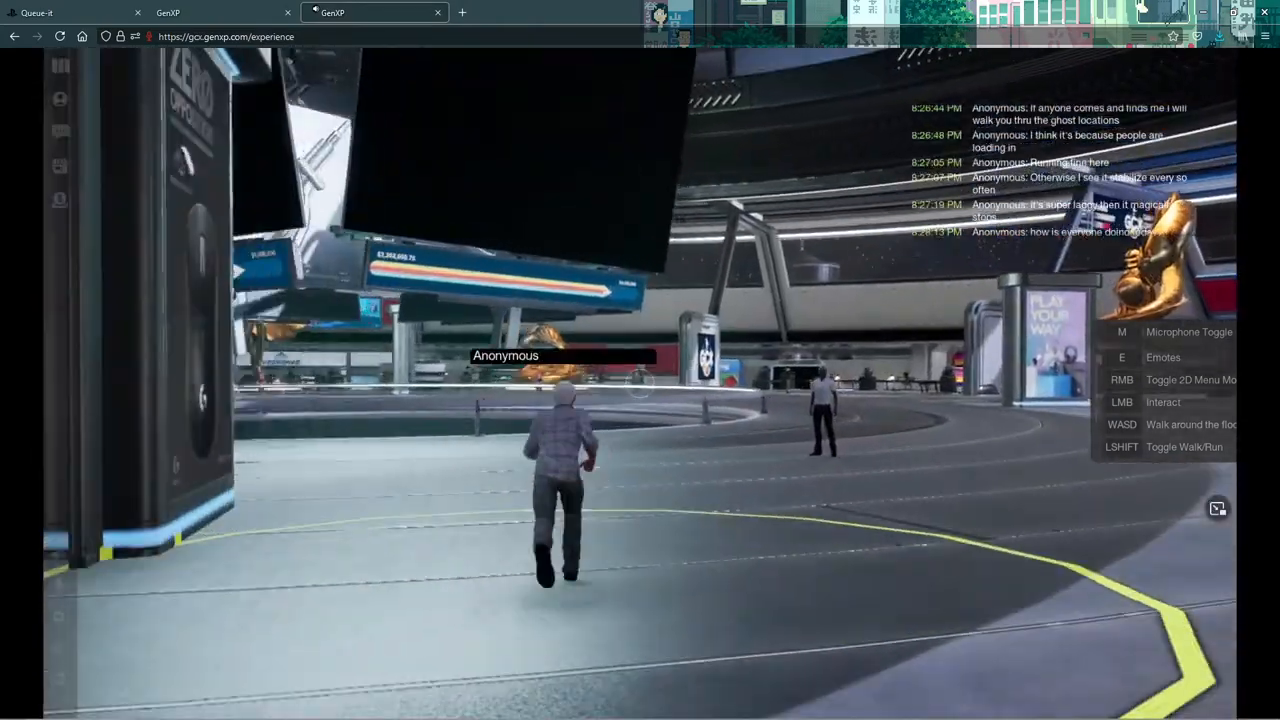
key(w)
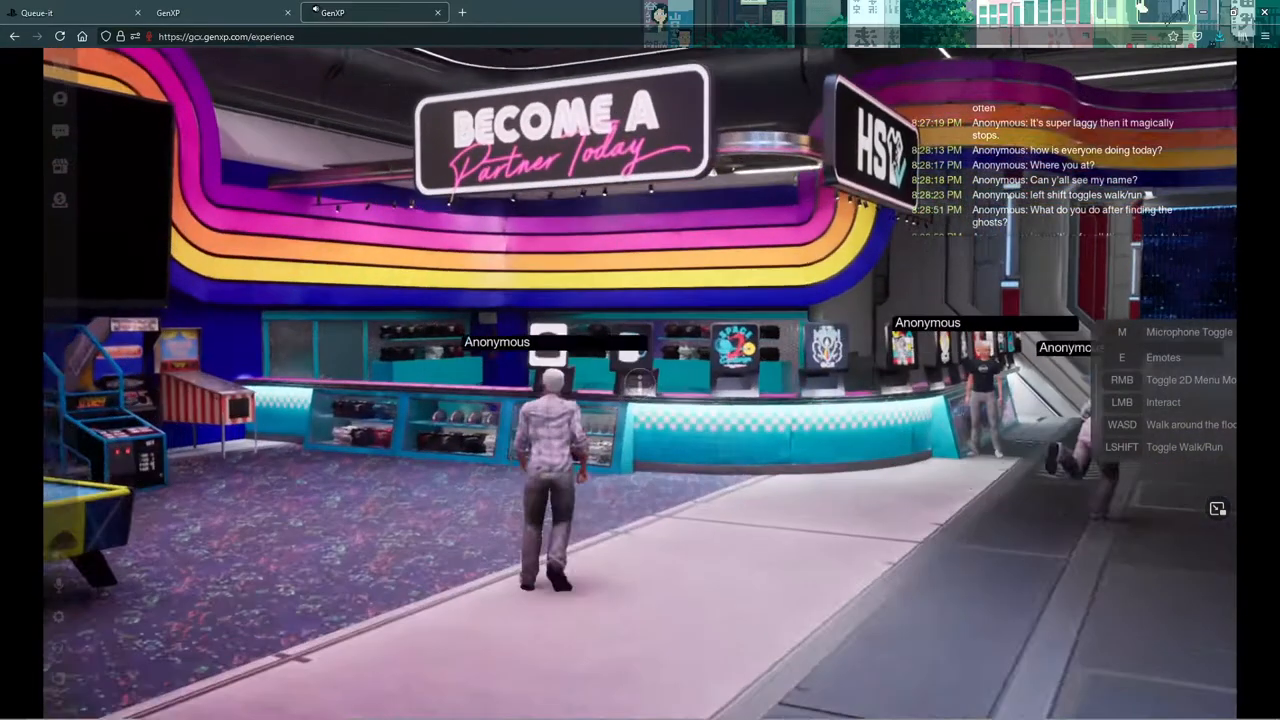
Step: Run along the High Score Tees counter, close the Galactic Stripes tee listing, and head down the StudioBliz corridor
key(w)
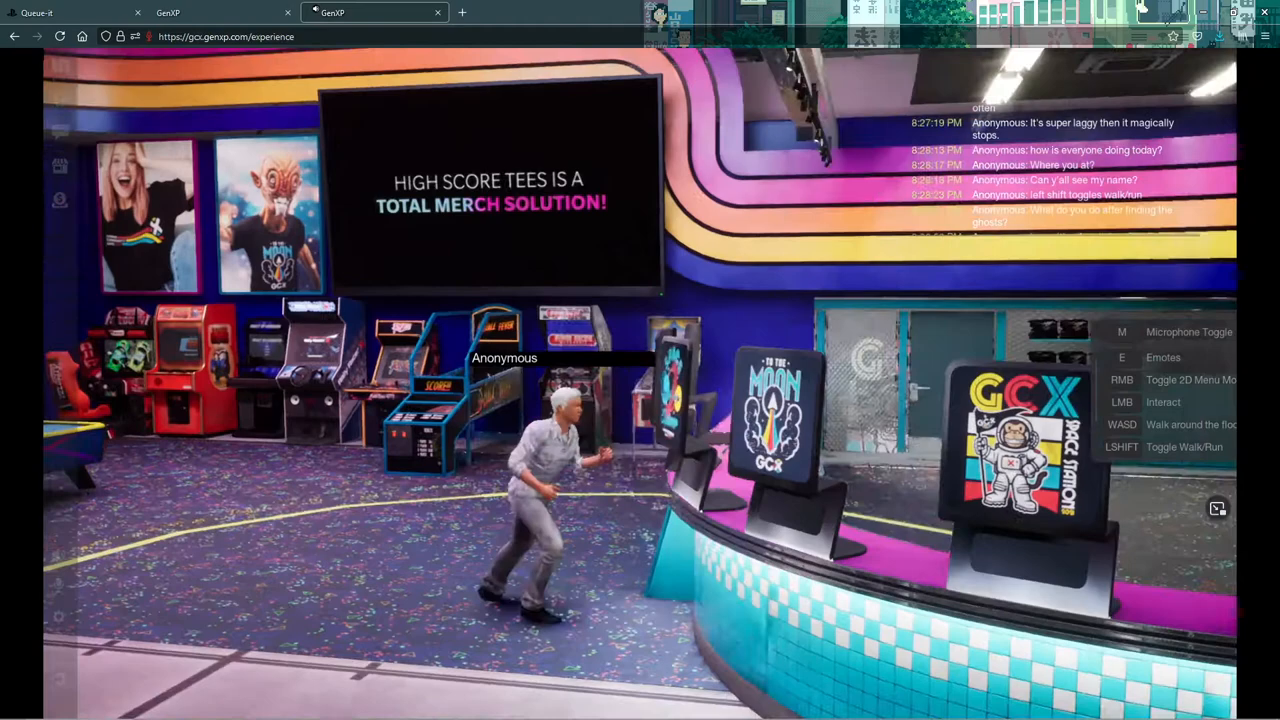
key(w)
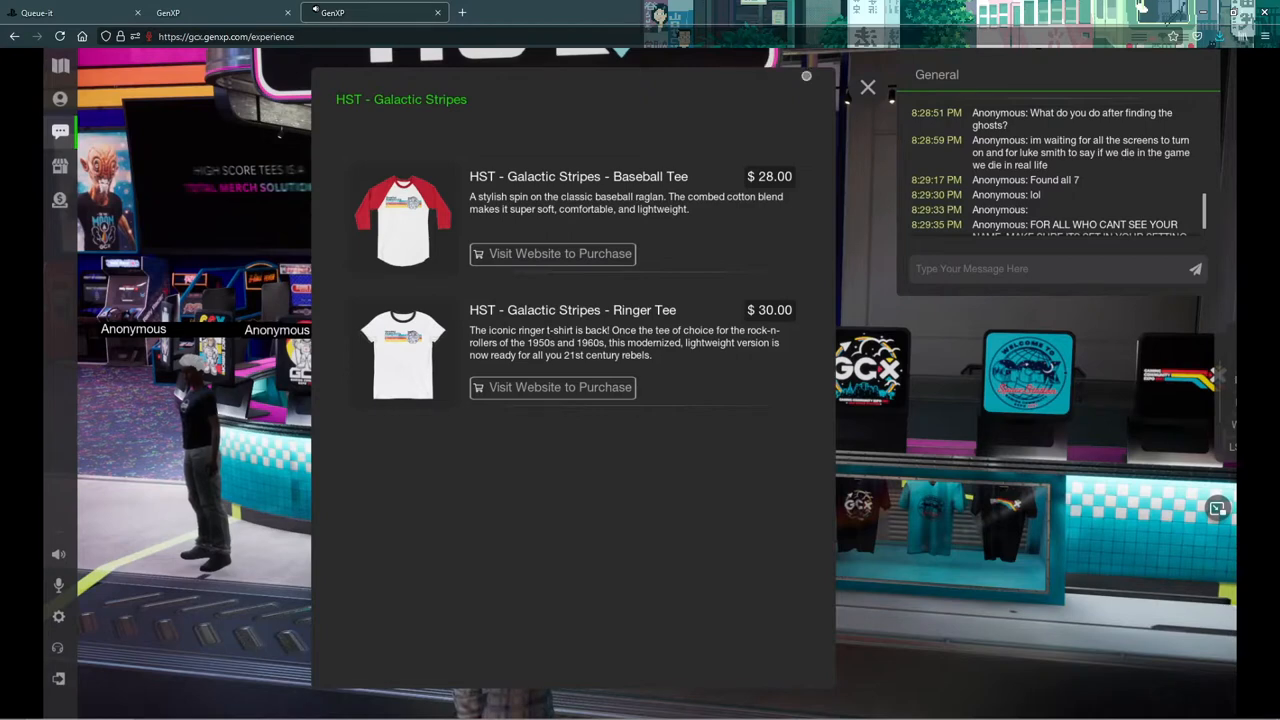
mouse_move(868, 88)
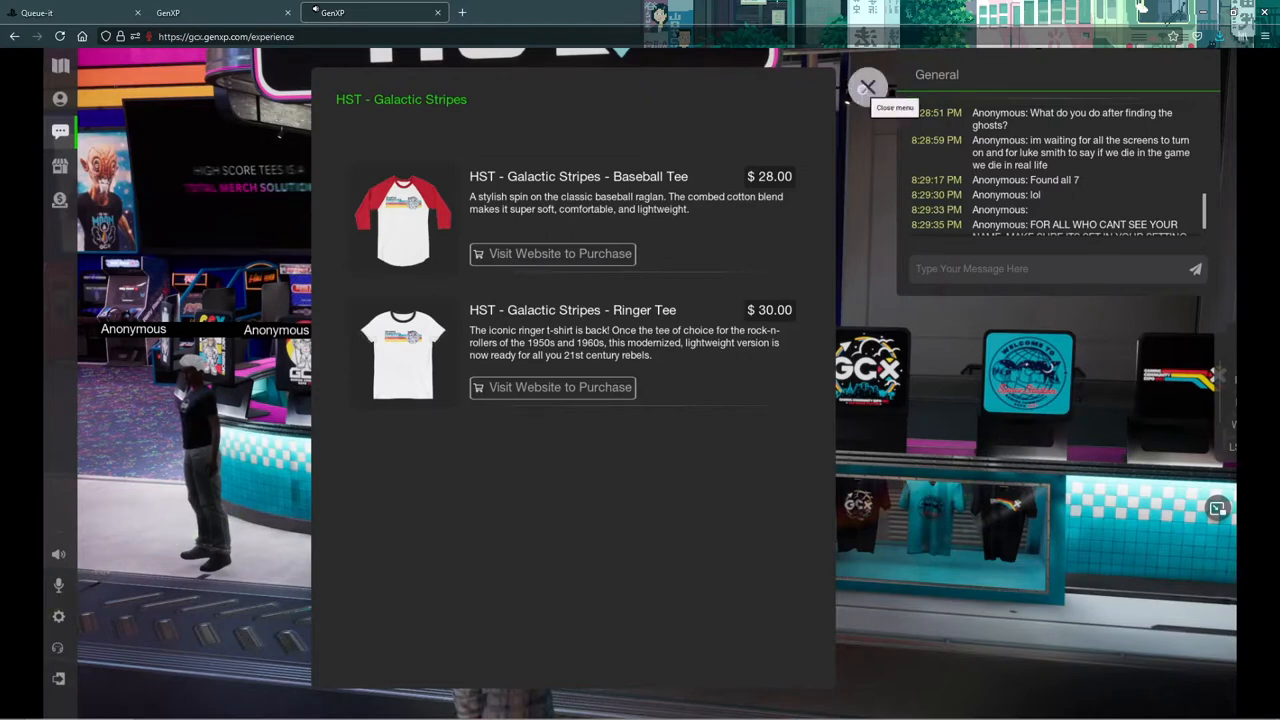
click(866, 86)
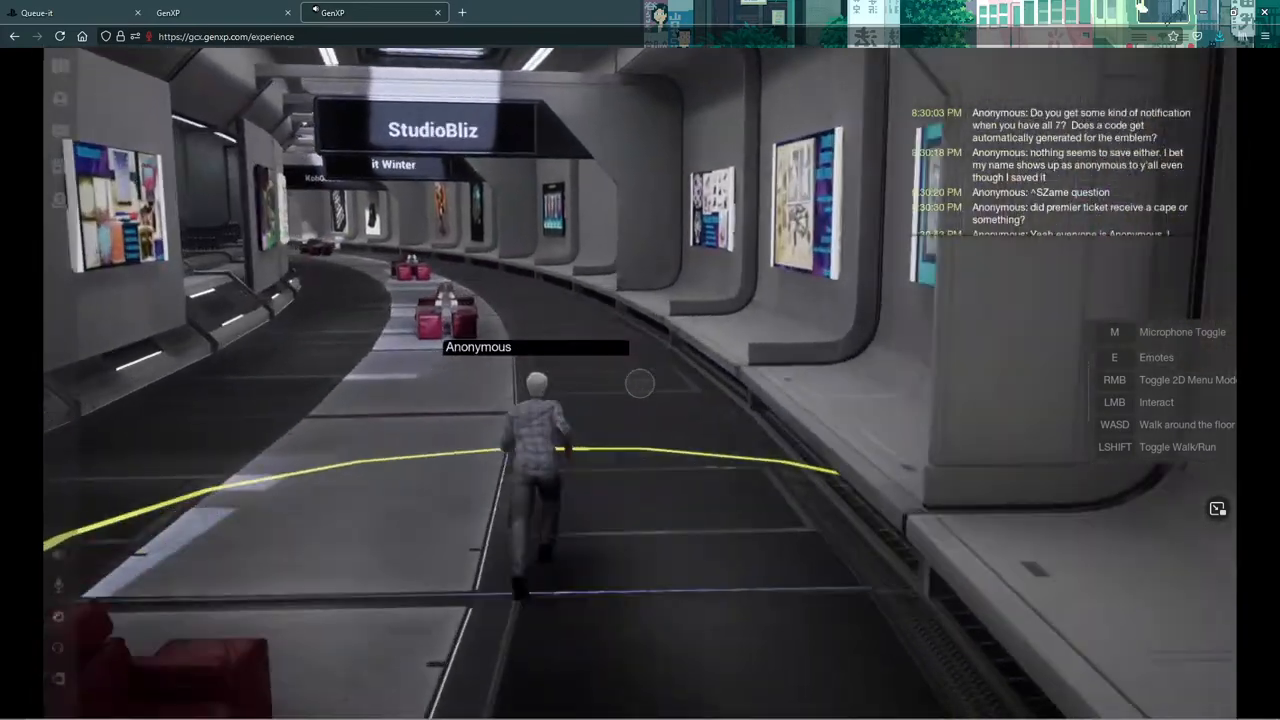
key(w)
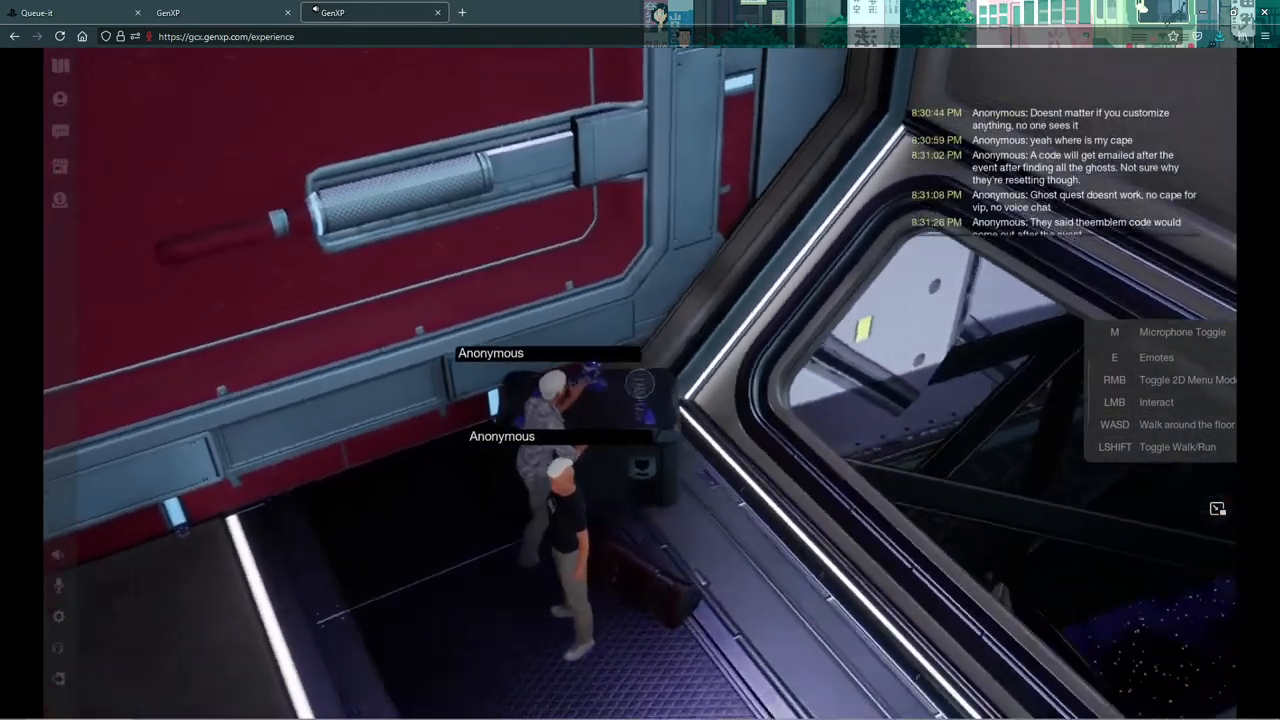
Step: Move down the spaceship-style hallway past the red doorway toward the Play Your Way kiosk
click(60, 132)
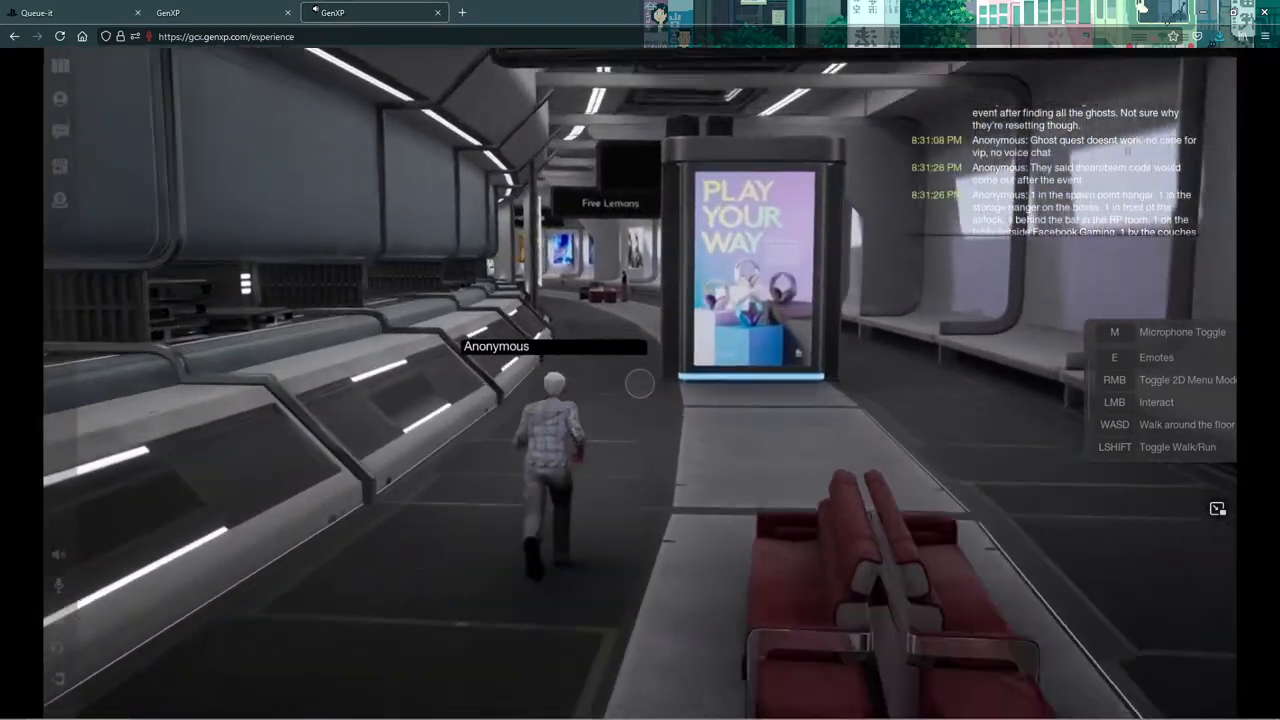
Step: Move through the Five Lemons gallery corridor out onto the open floor toward the Glimesh booth
key(w)
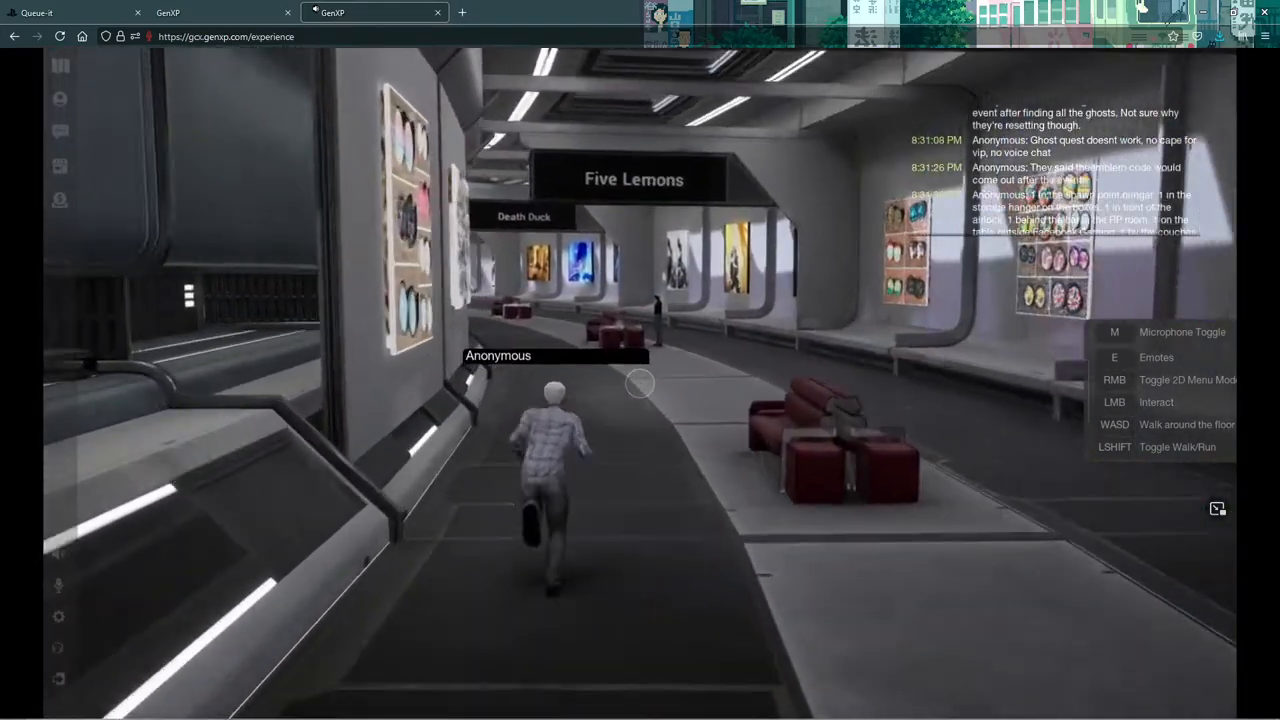
key(w)
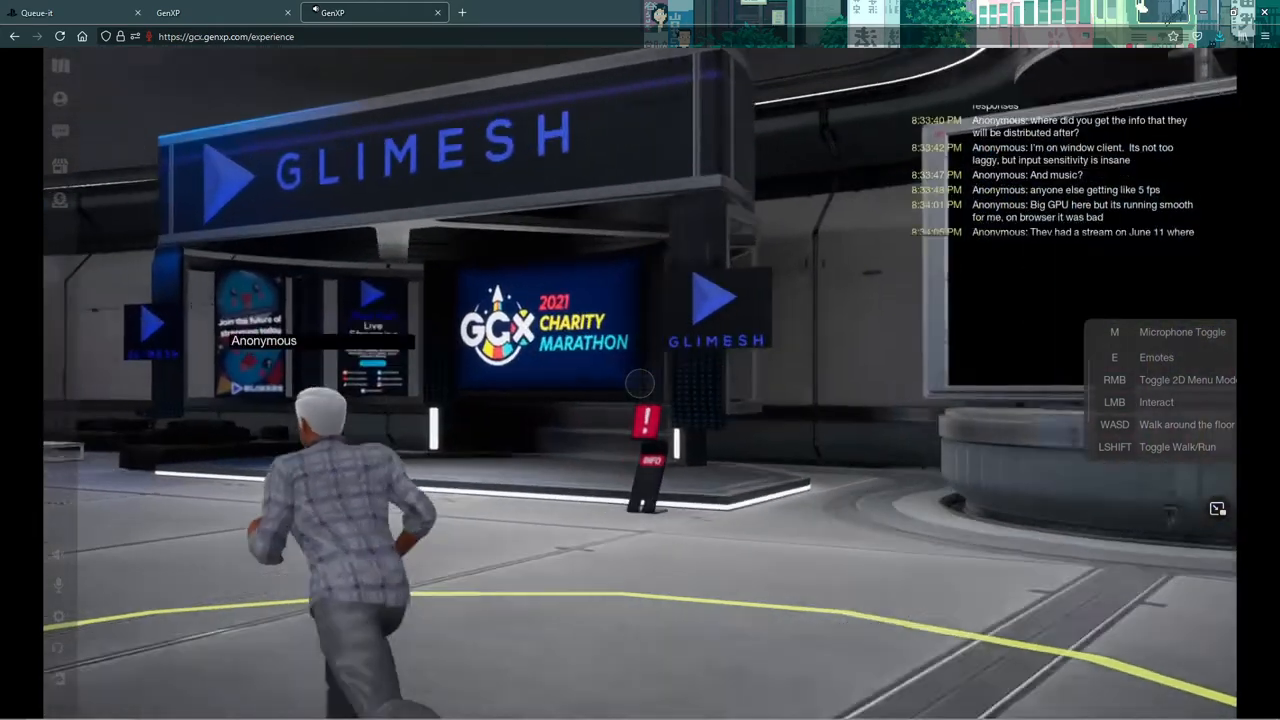
Step: Walk past Glimesh across the main hall to the pink crates and bring up the Nerd & Needle exhibitor card
key(w)
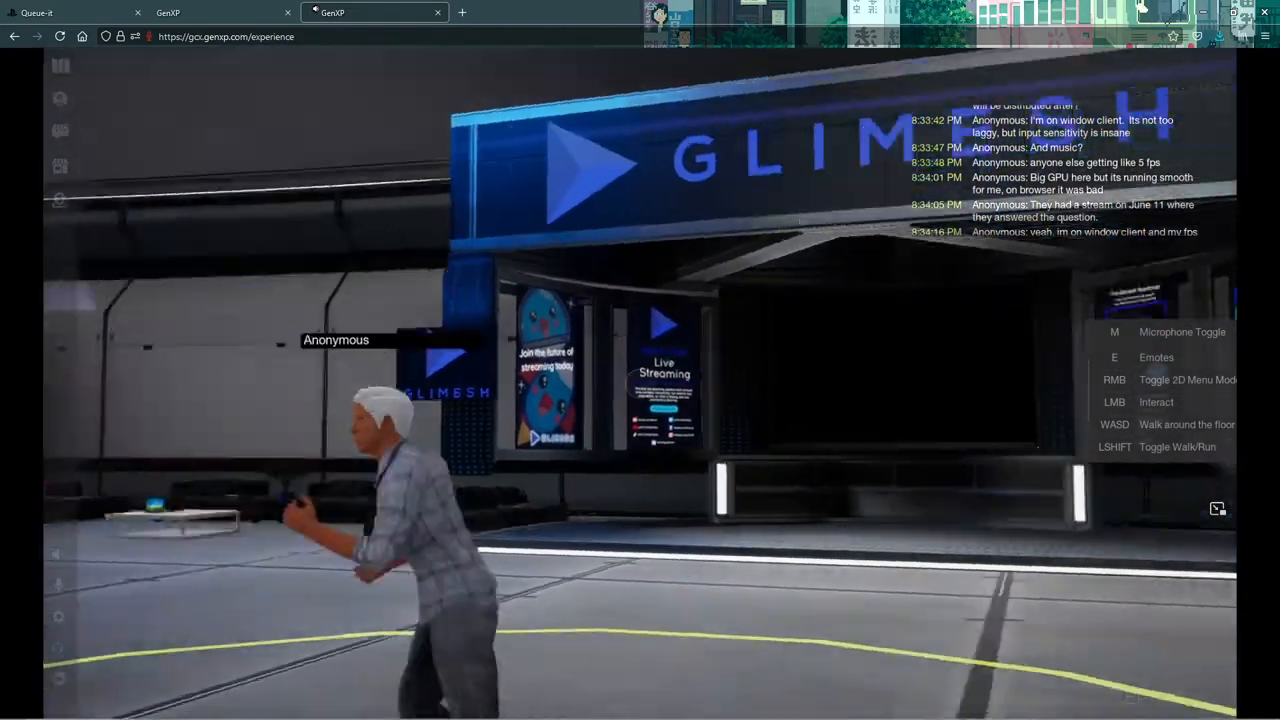
key(w)
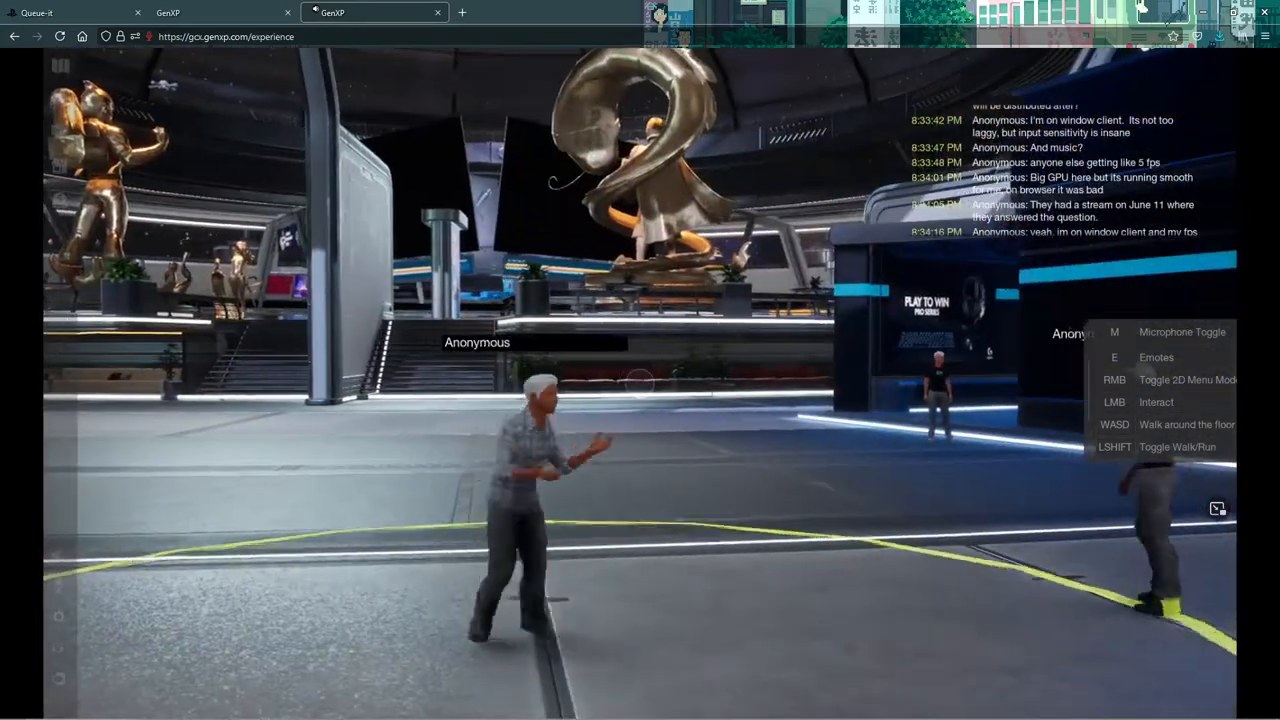
key(w)
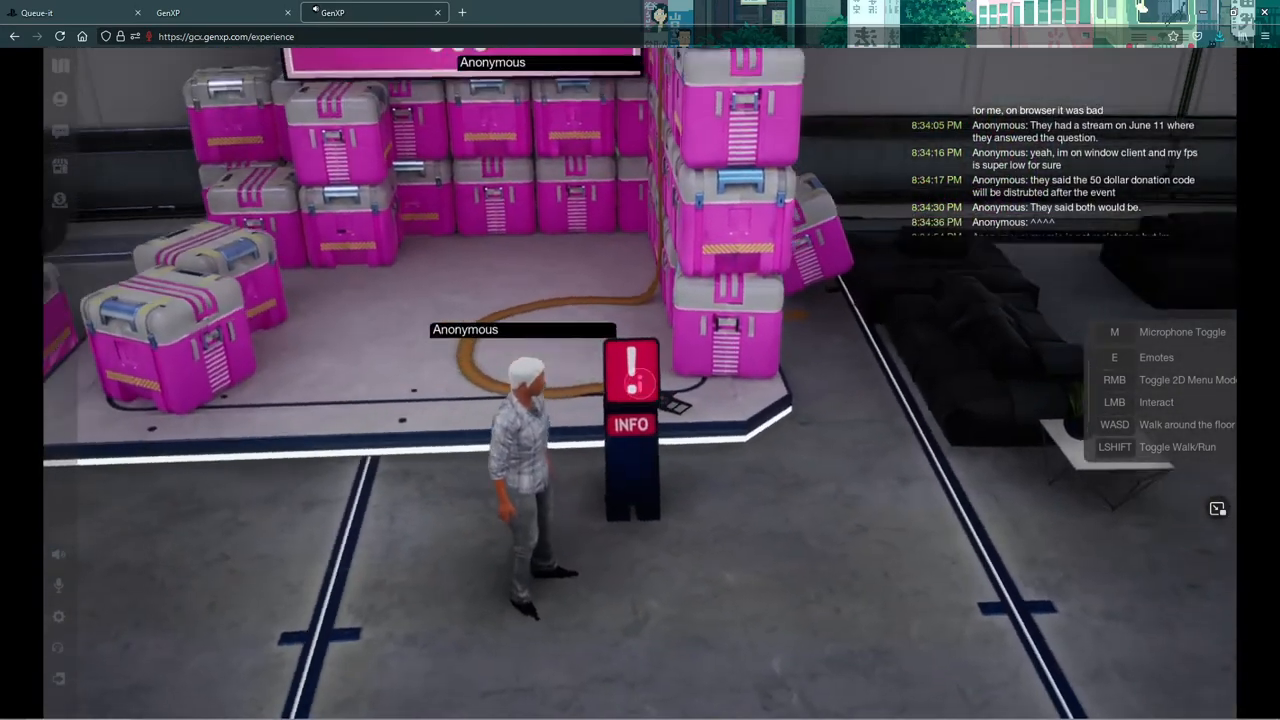
click(632, 424)
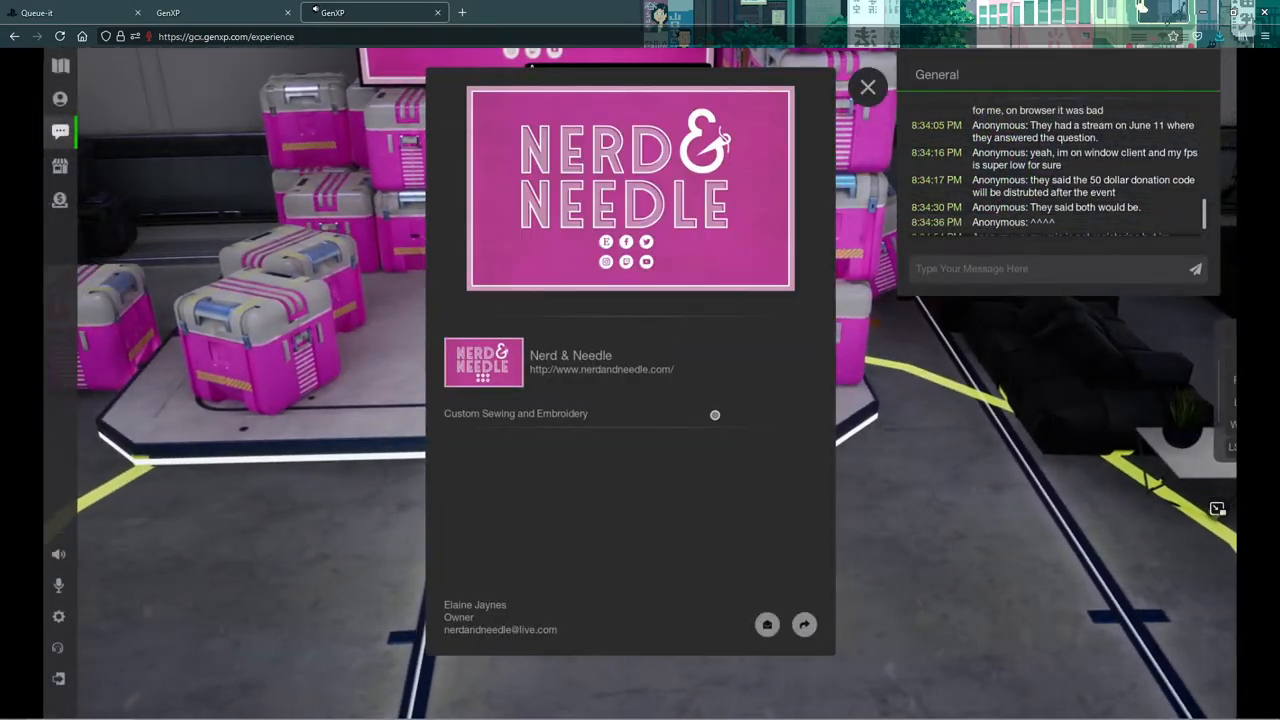